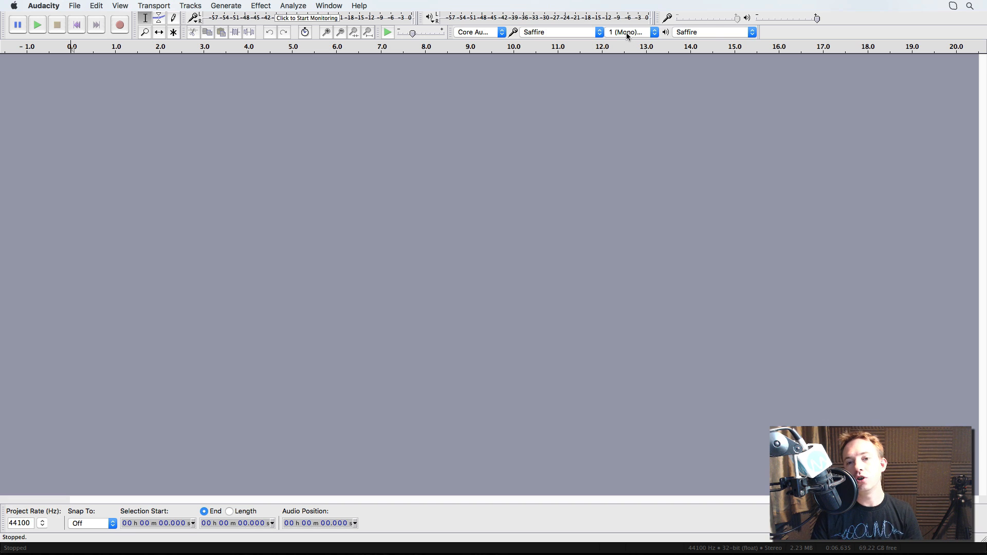
Set the Device Toolbar recording channels to 8.
click(629, 32)
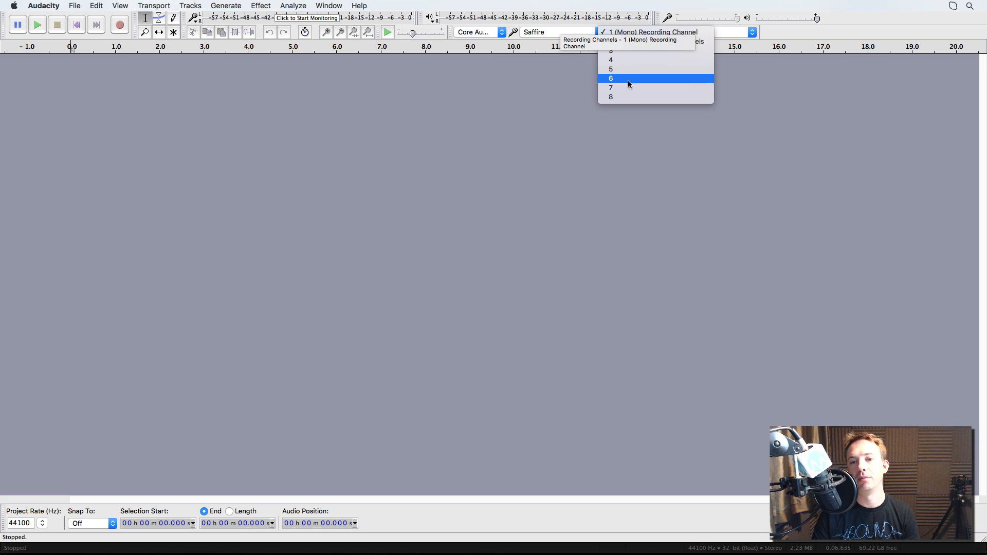
click(611, 86)
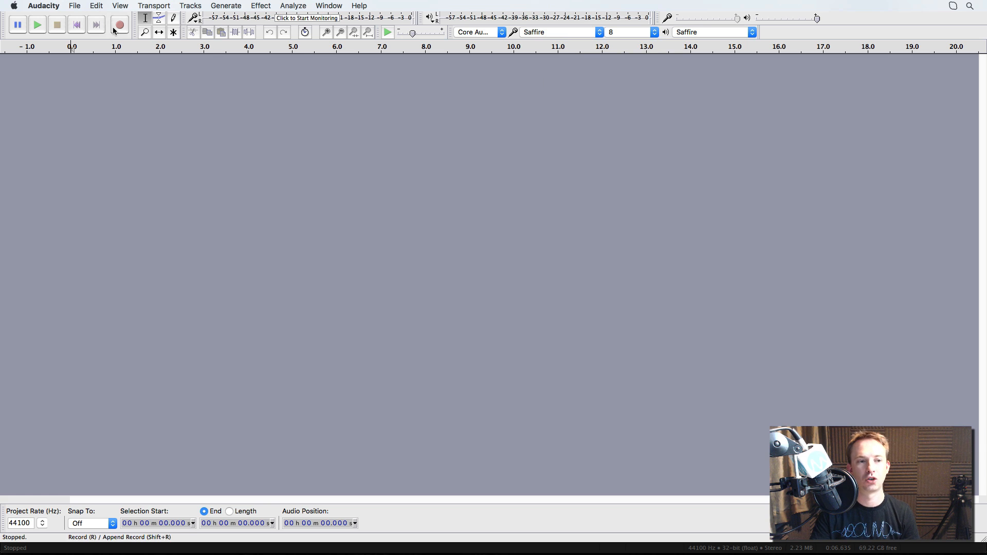
Record about ten seconds of voice on eight tracks, then stop recording.
click(119, 24)
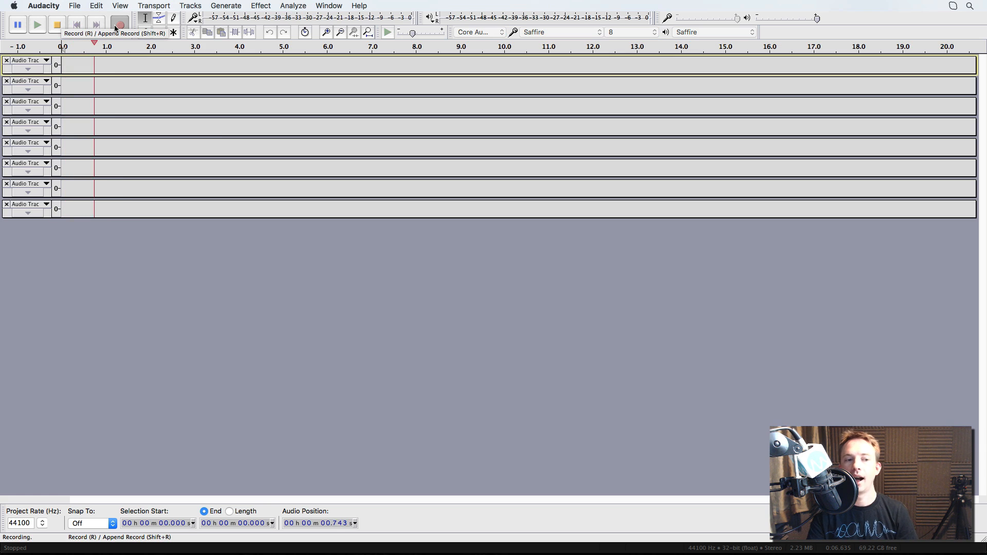
click(118, 24)
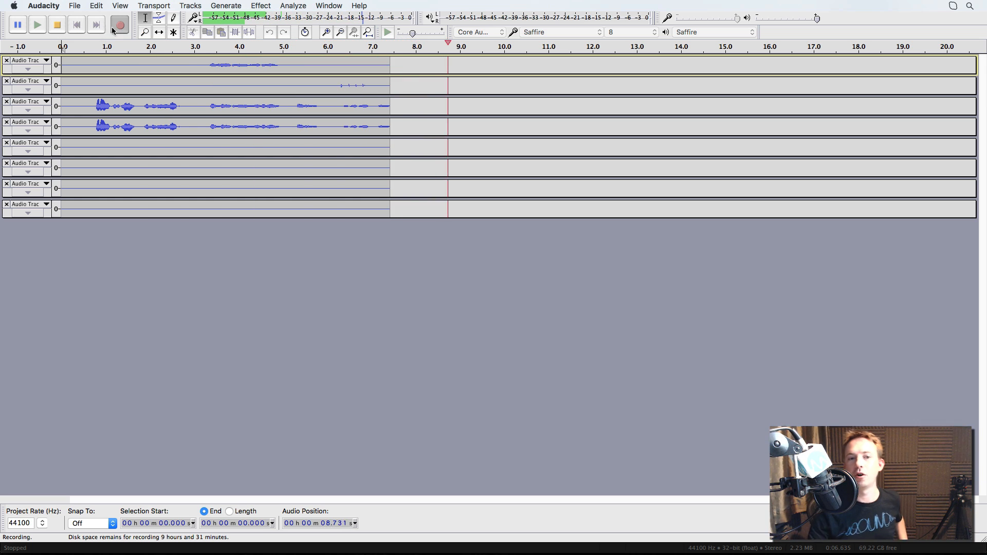
click(56, 25)
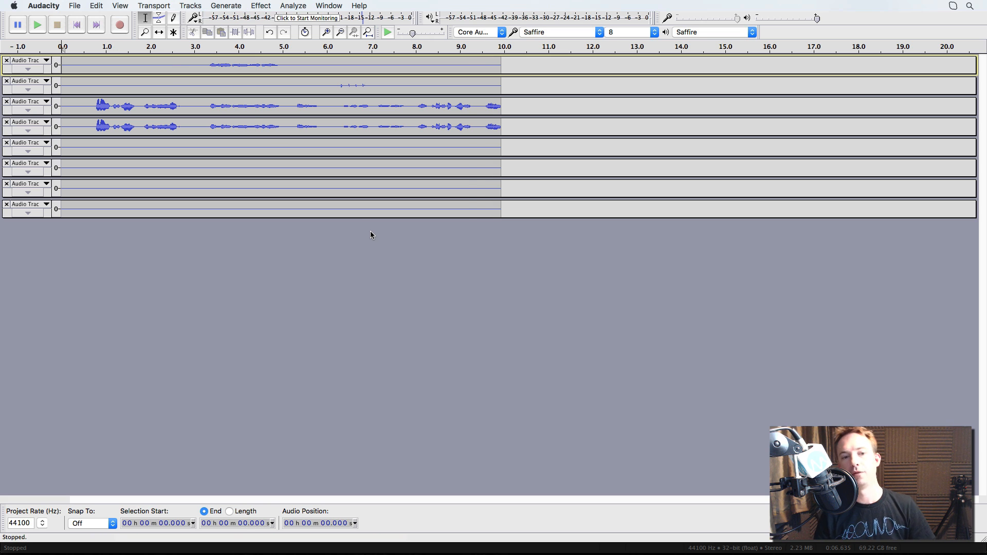